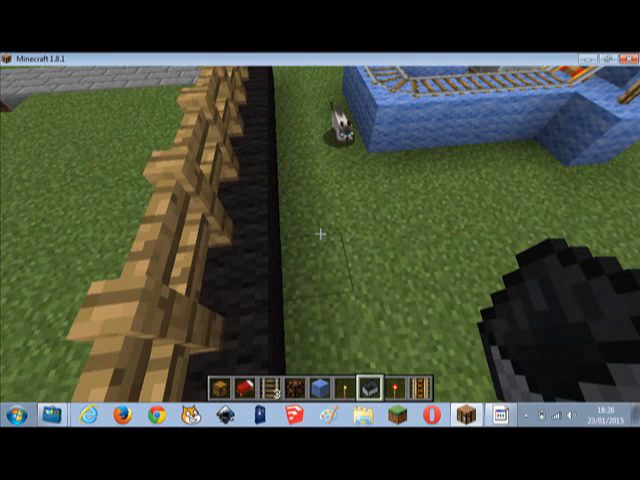
mouse_move(320, 240)
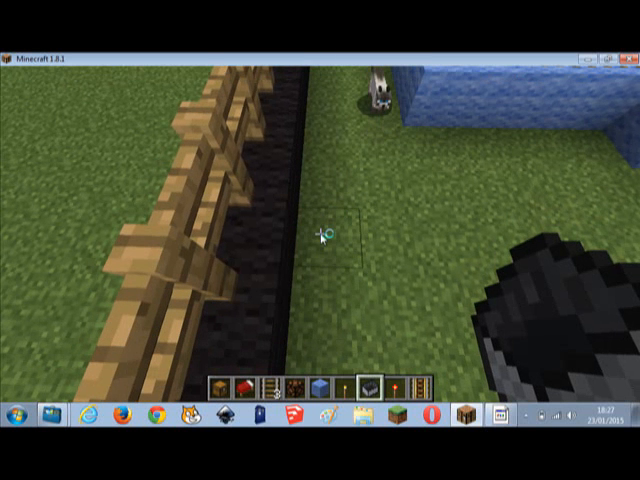
Step: Bring up the creative inventory to pick spruce, birch, stone and oak blocks for the hotbar
key(e)
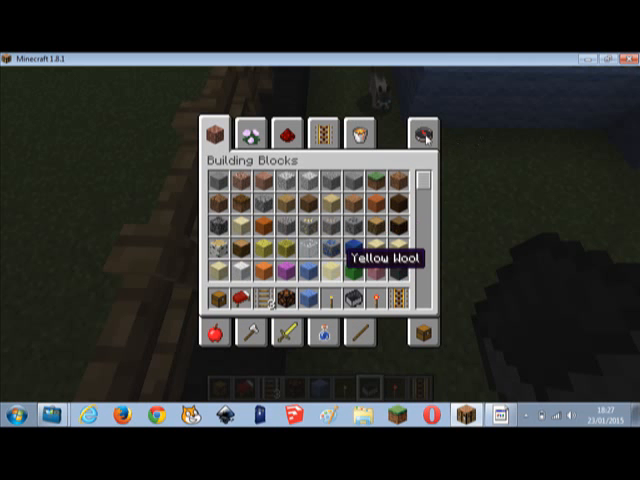
mouse_move(428, 139)
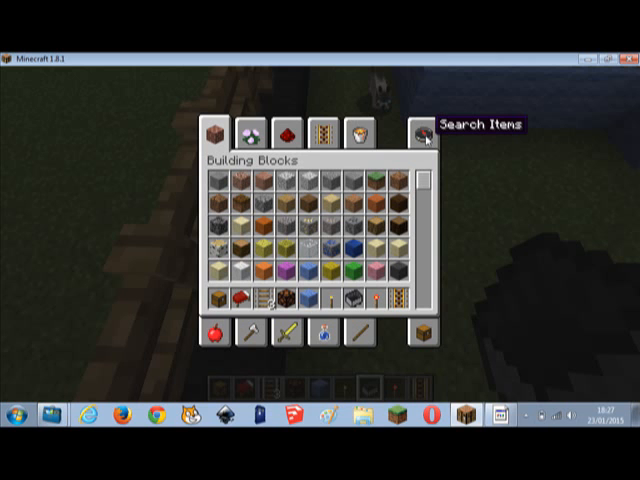
mouse_move(408, 224)
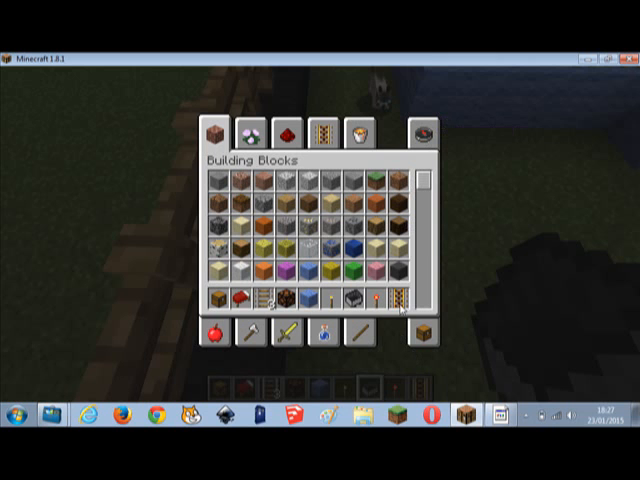
mouse_move(375, 269)
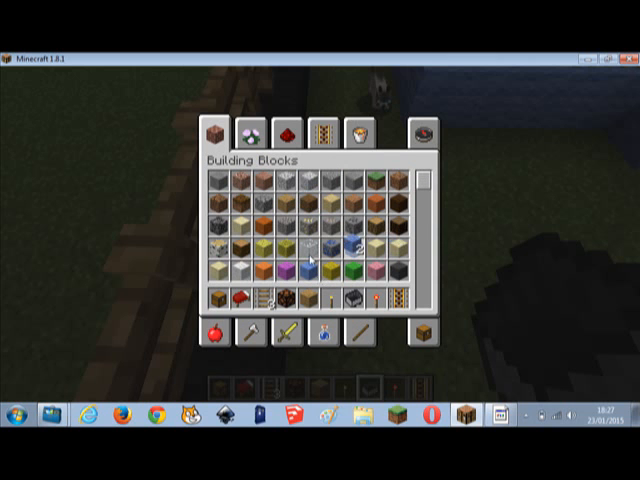
mouse_move(350, 238)
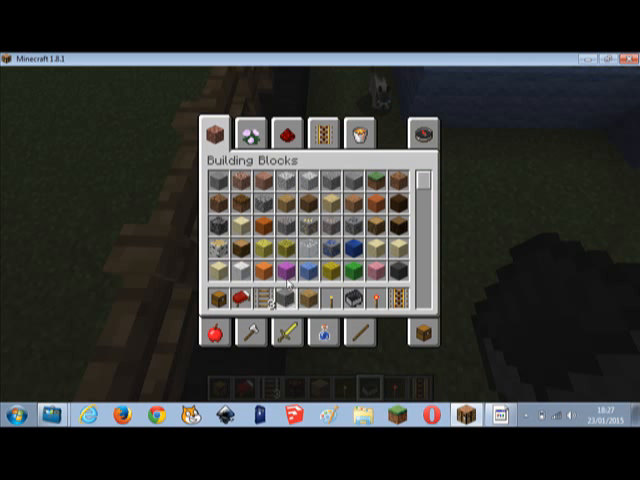
mouse_move(283, 277)
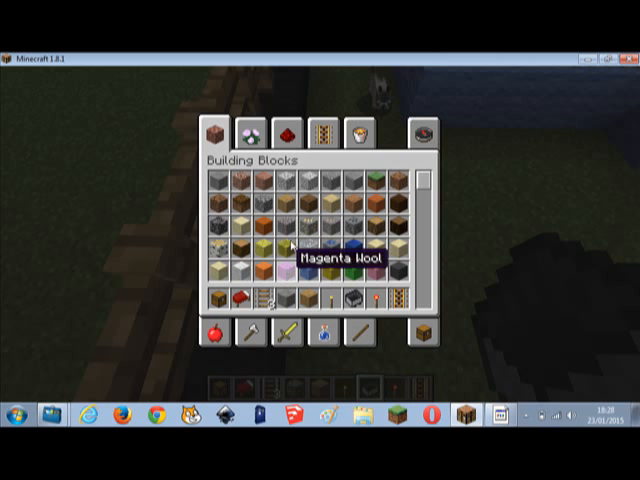
mouse_move(333, 191)
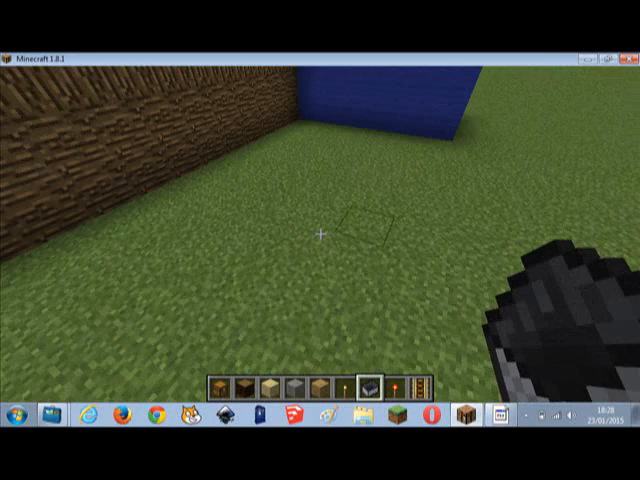
mouse_move(320, 240)
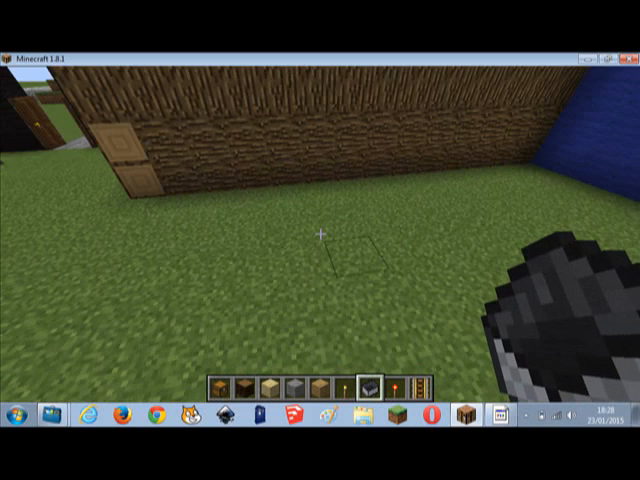
mouse_move(320, 240)
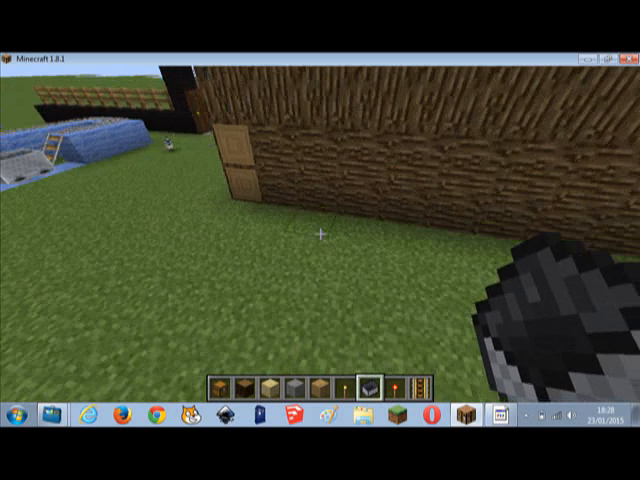
mouse_move(320, 240)
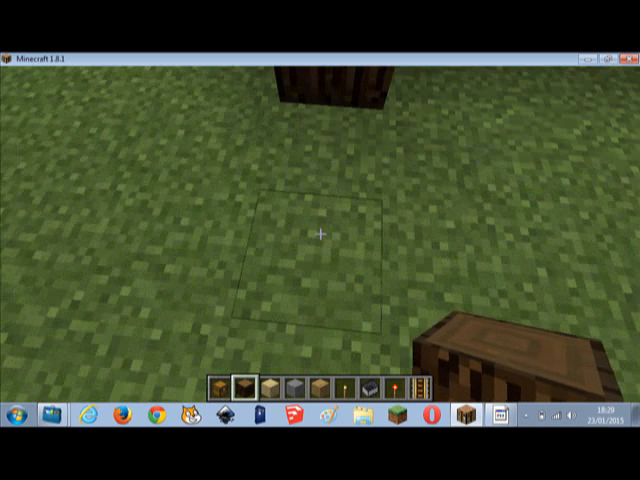
mouse_move(320, 240)
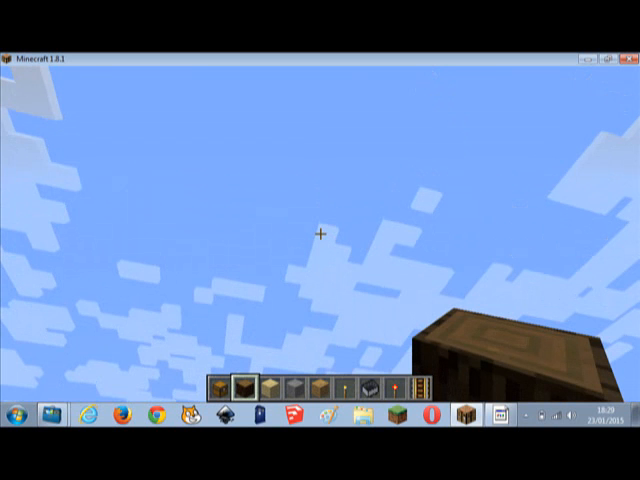
mouse_move(320, 240)
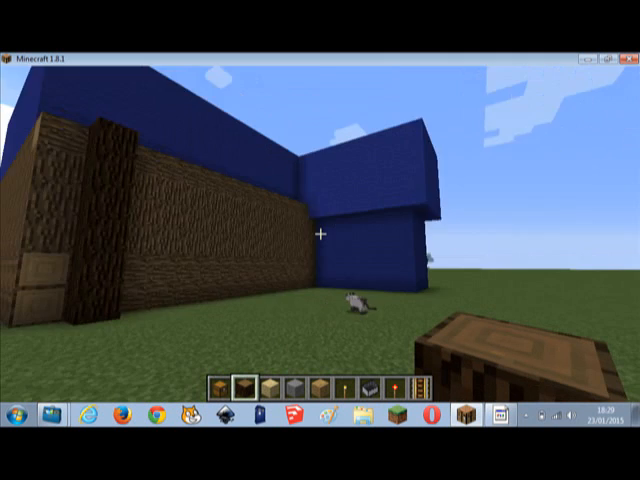
mouse_move(320, 240)
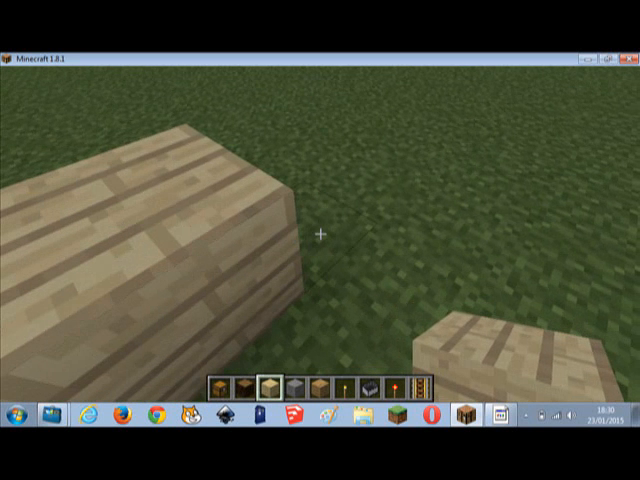
Step: Switch to spruce wood and place a block at the end of the birch plank strip
key(2)
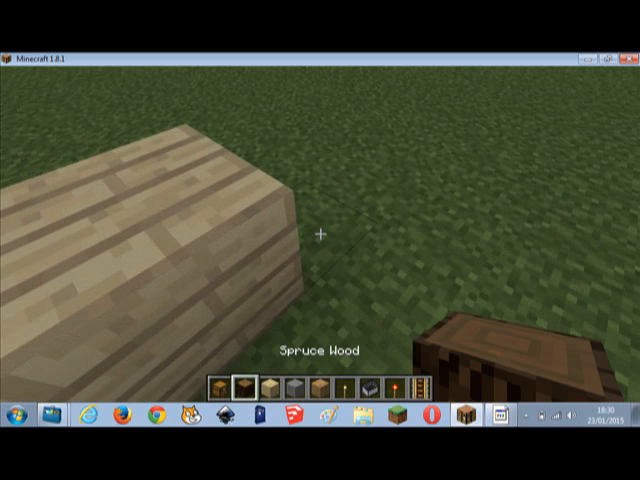
click(320, 233)
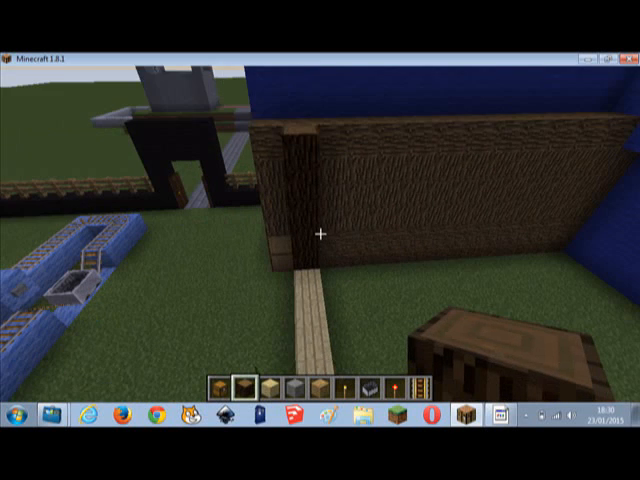
mouse_move(320, 240)
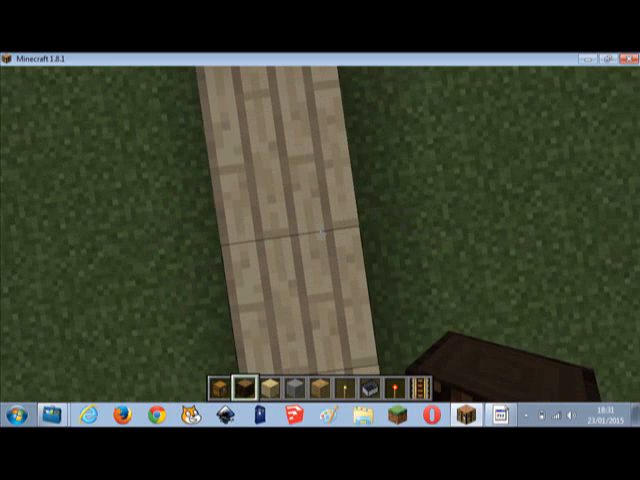
mouse_move(320, 240)
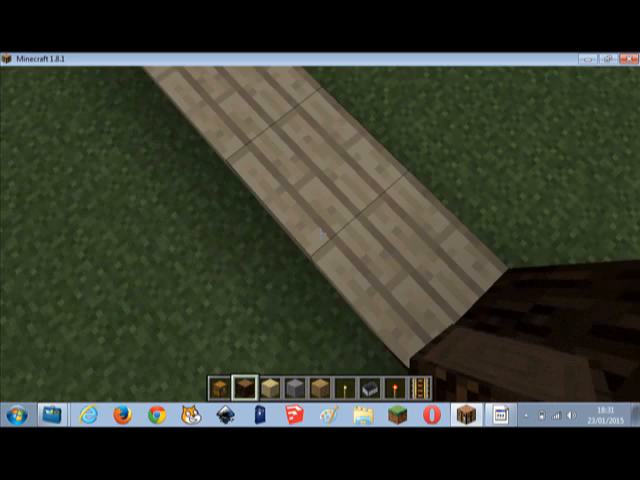
mouse_move(320, 240)
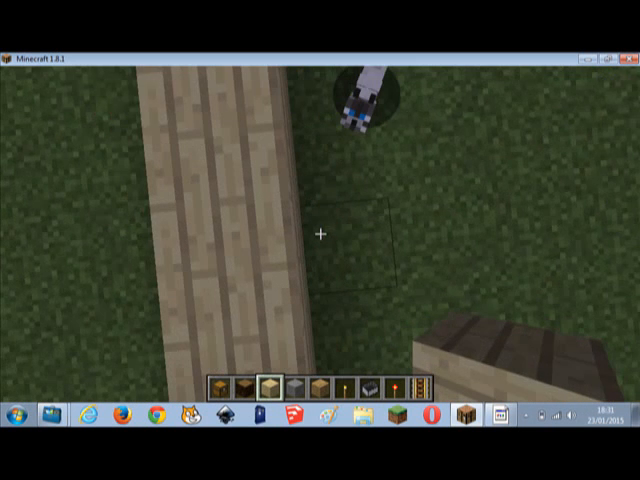
mouse_move(320, 240)
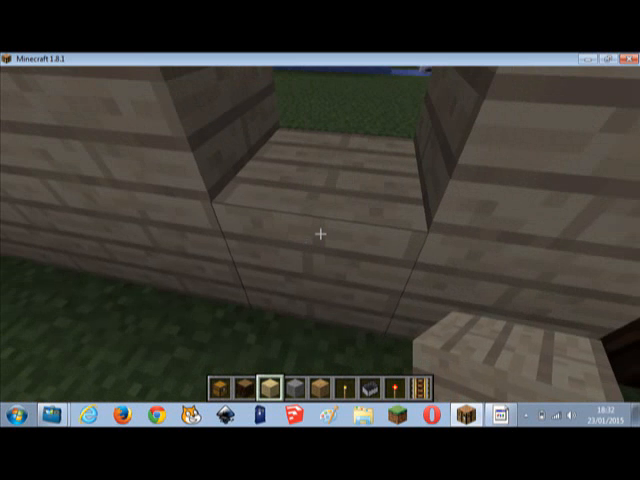
mouse_move(320, 240)
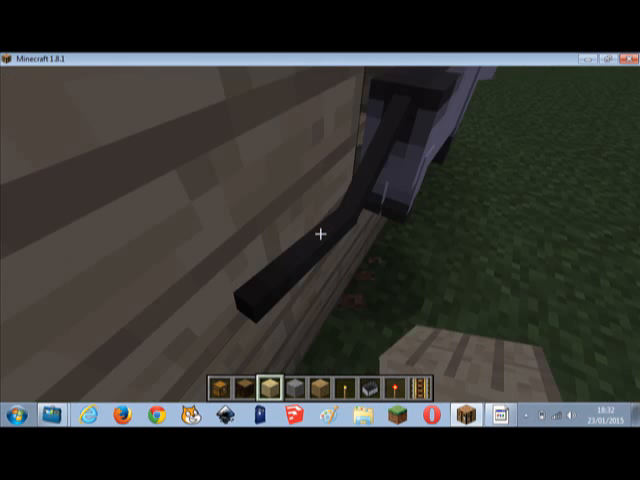
mouse_move(320, 240)
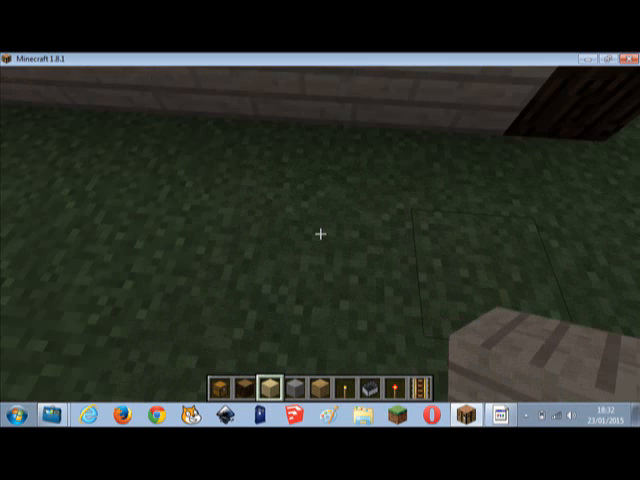
mouse_move(320, 240)
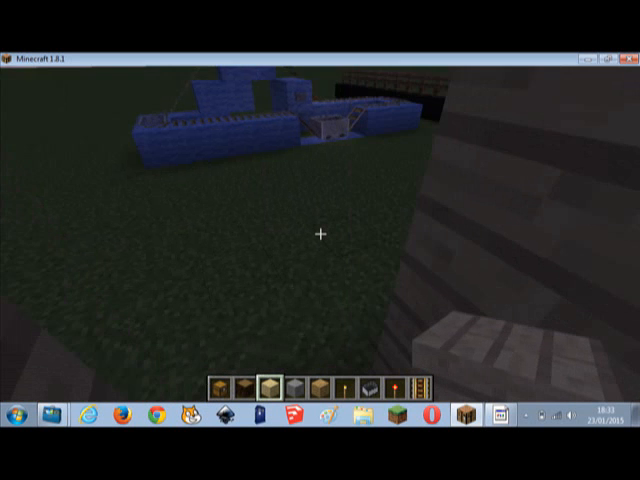
mouse_move(320, 240)
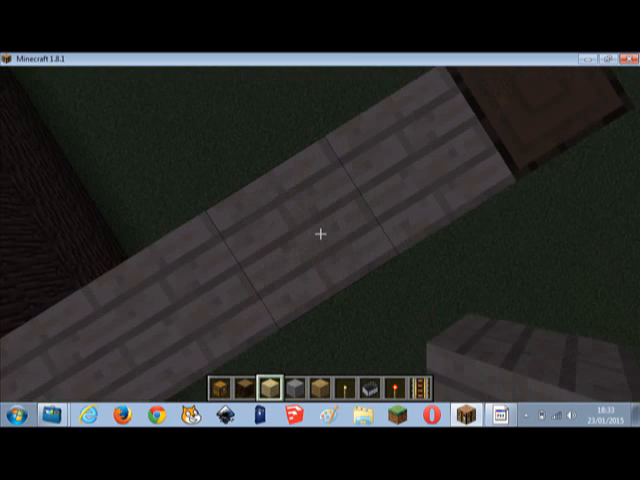
mouse_move(320, 240)
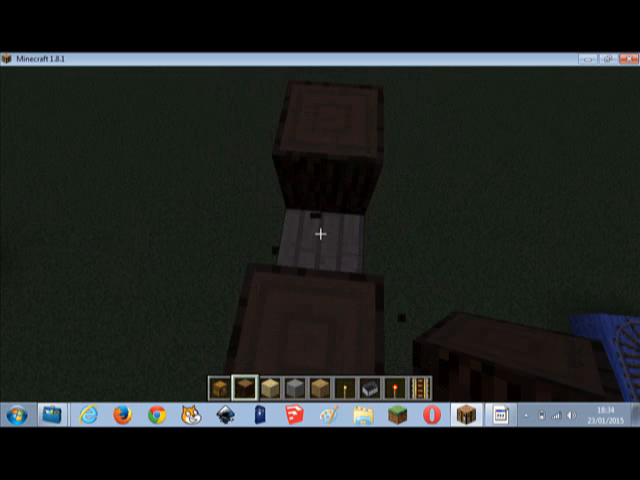
mouse_move(320, 240)
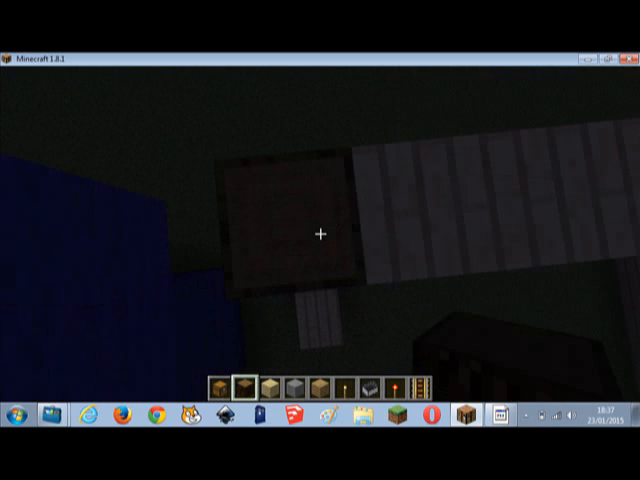
Step: Pause the game with Esc so the game menu covers the dark build site
key(Escape)
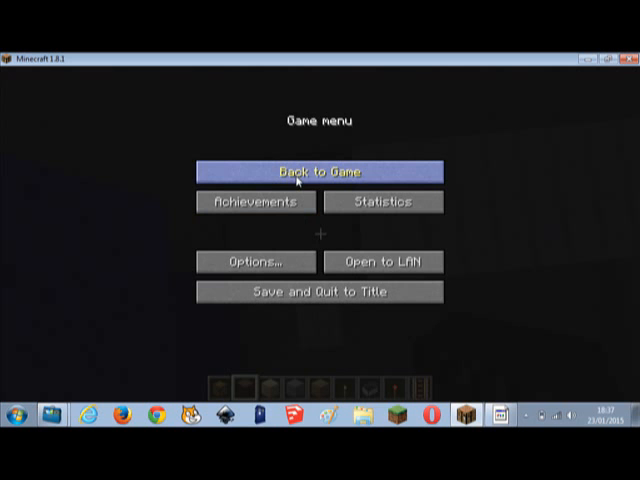
Step: Resume play via 'Back to Game' and switch to hotbar slot 3
click(319, 171)
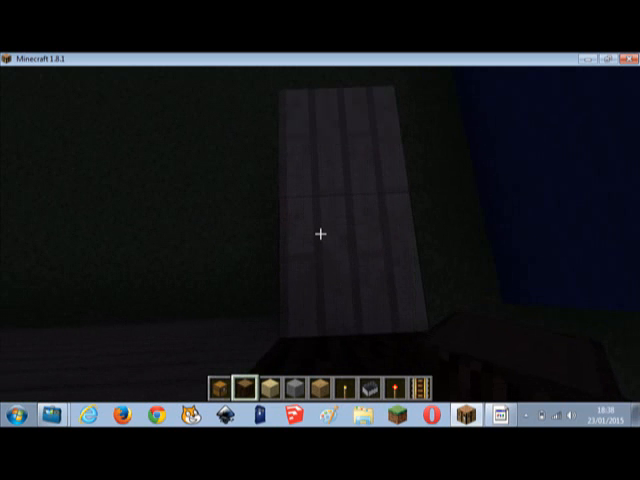
key(3)
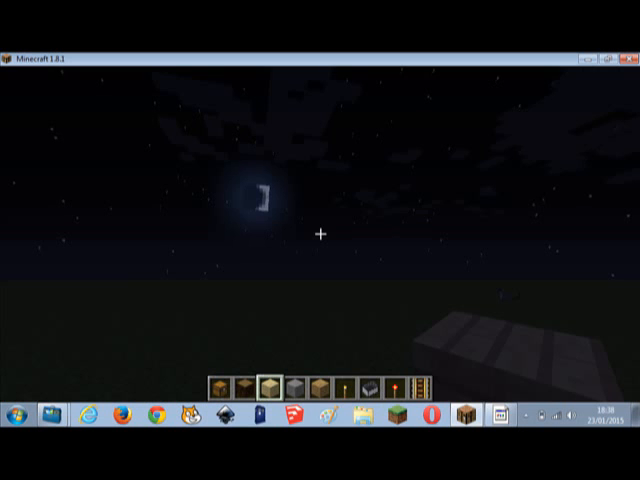
Step: Pause again with Esc, bringing the game menu over the night scene
key(Escape)
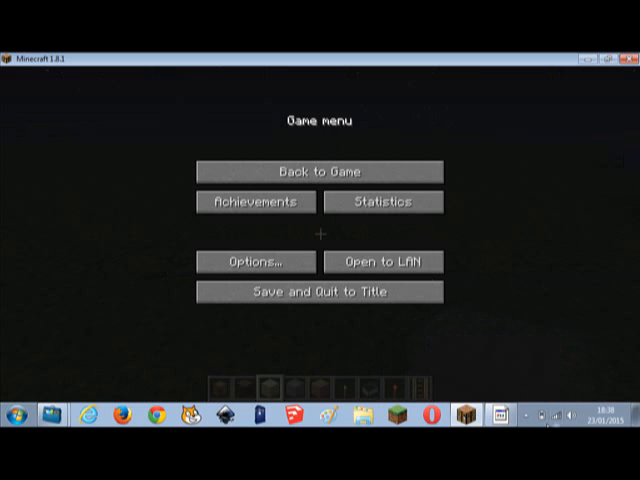